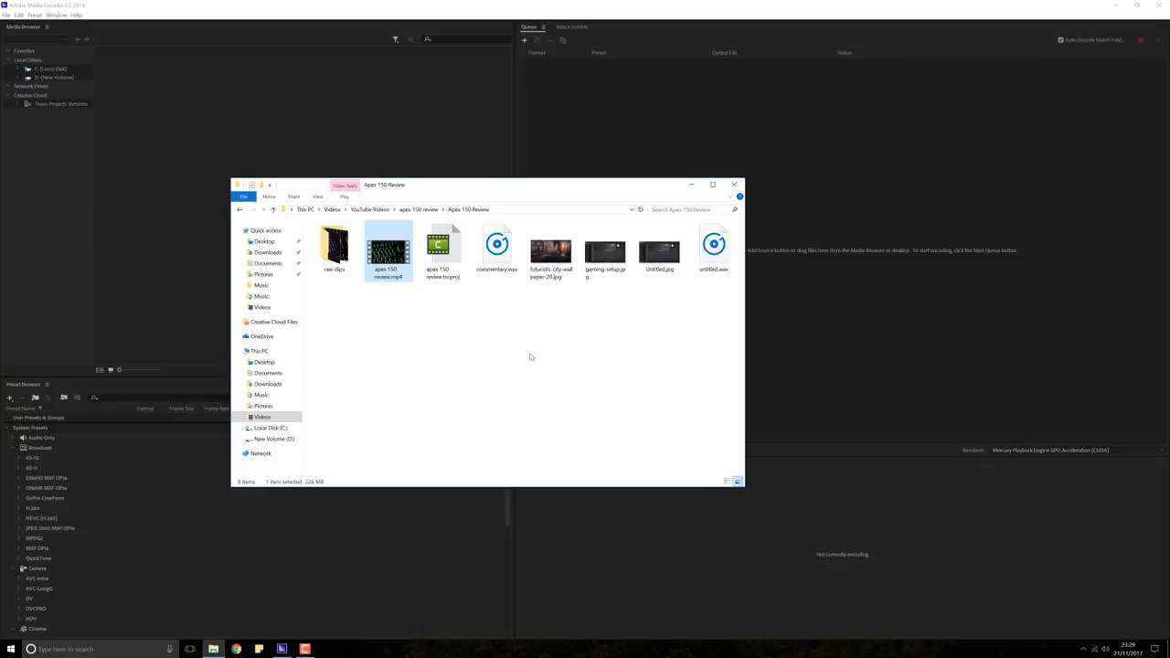
{"action": "mouse_move", "coordinate": [497, 346]}
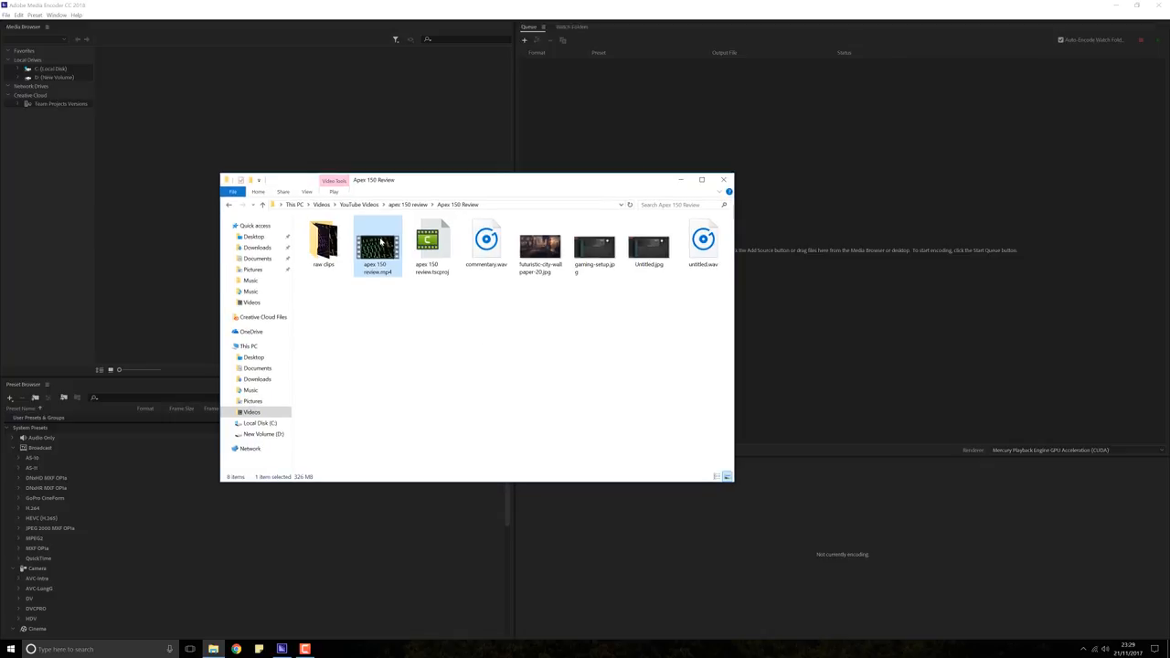
- Check the original apex 150 review.mp4 properties in Explorer, showing its 326 MB size
{"action": "right_click", "coordinate": [378, 246]}
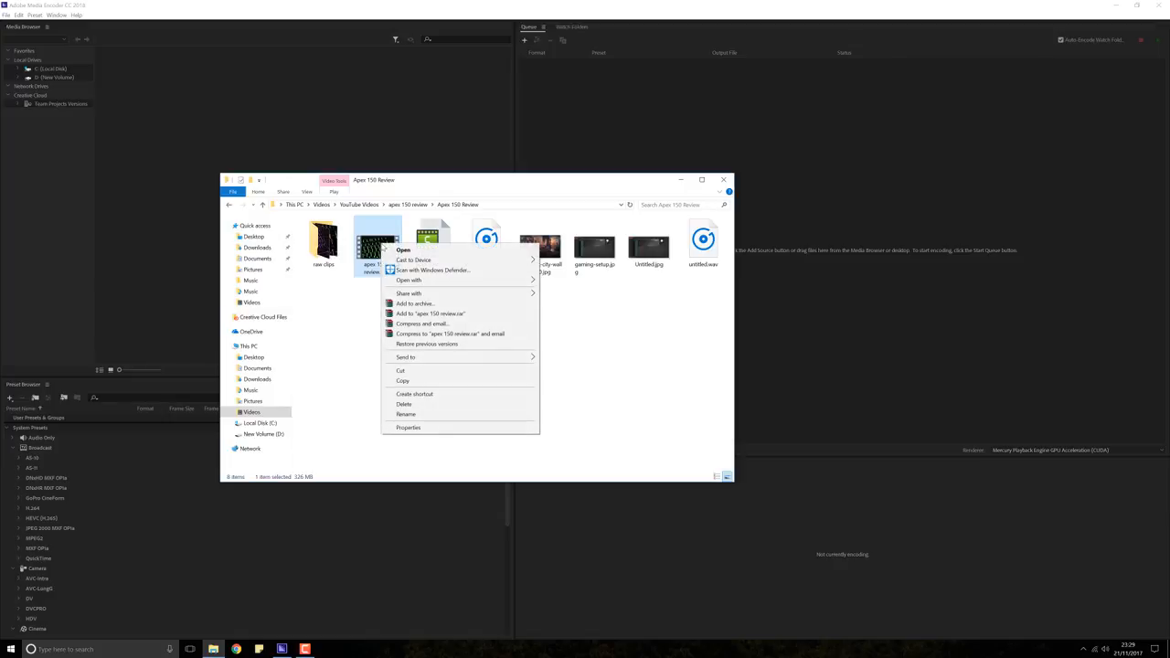
{"action": "left_click", "coordinate": [408, 427]}
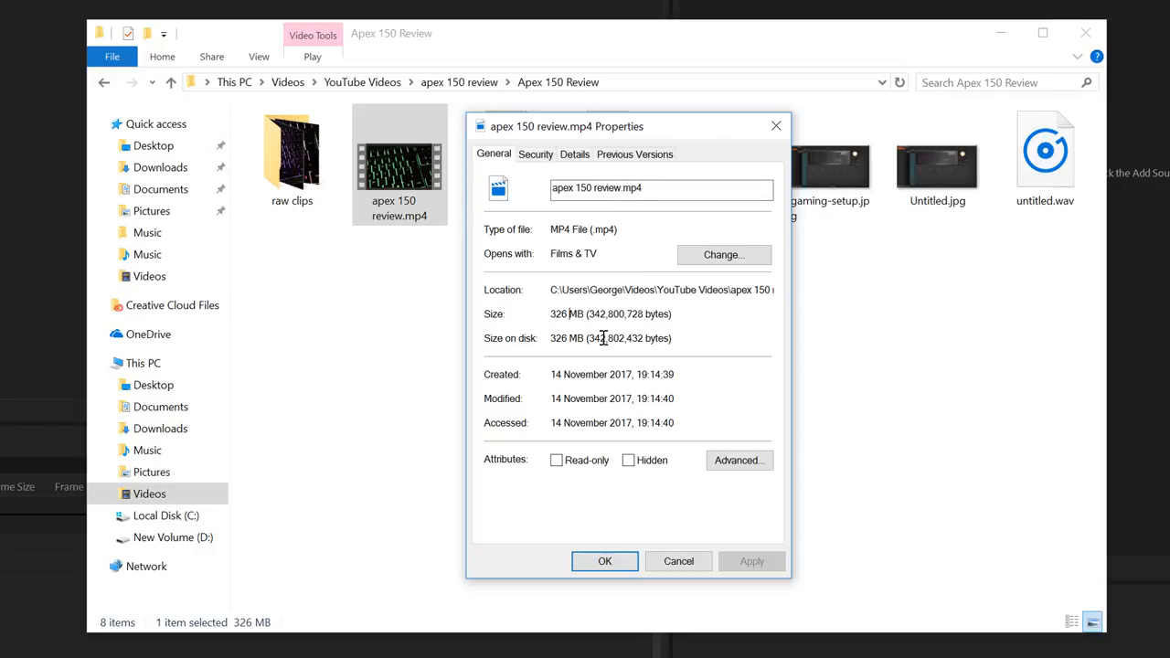
{"action": "double_click", "coordinate": [567, 314]}
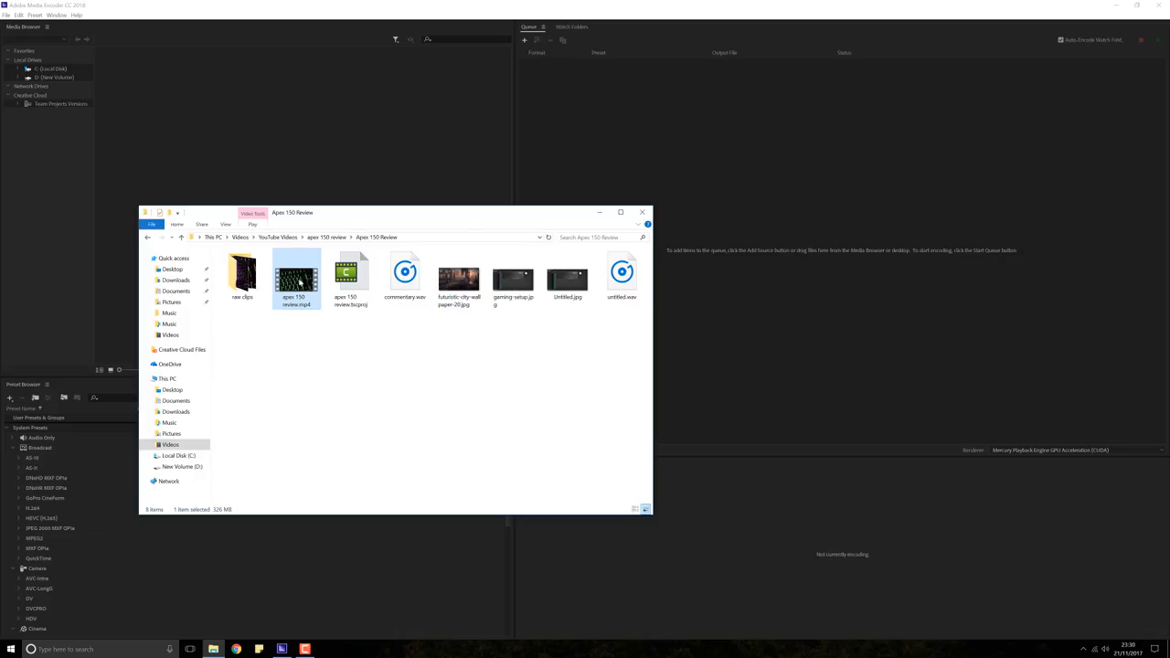
- Drag apex 150 review.mp4 into the Queue panel, dropping it on 'add as separate sources'
{"action": "left_click_drag", "start_coordinate": [296, 274], "coordinate": [786, 256]}
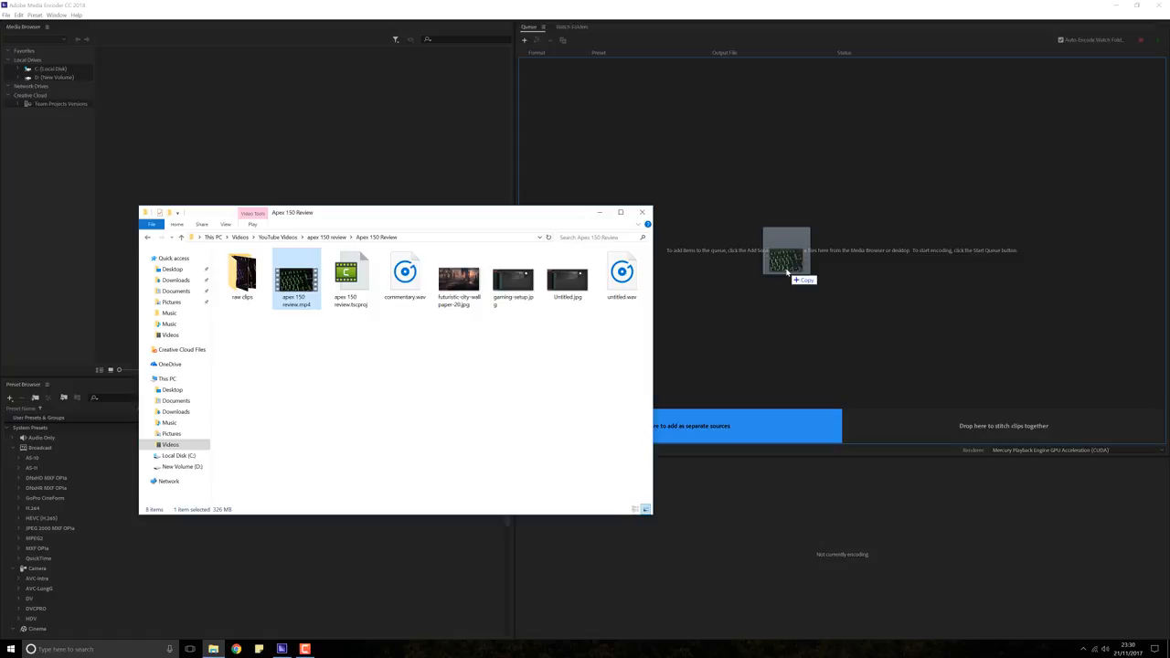
{"action": "left_click_drag", "start_coordinate": [785, 256], "coordinate": [804, 251]}
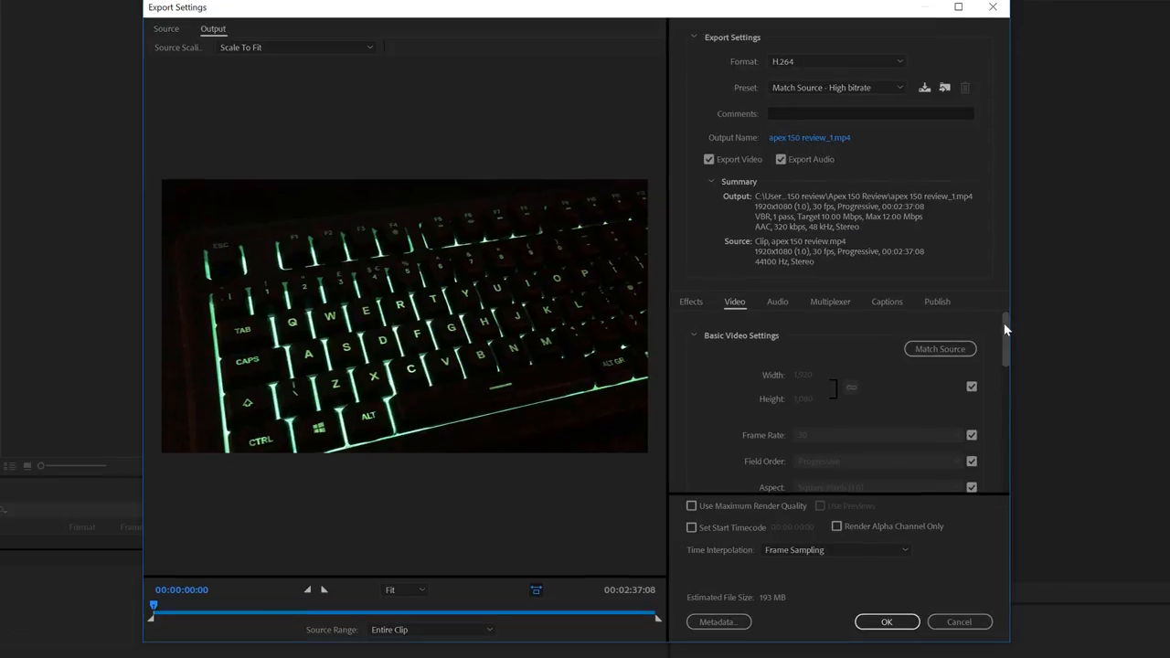
- Scroll the Video settings down to Bitrate Settings showing VBR 1-pass, 10 Mbps target, 193 MB estimate
{"action": "scroll", "scroll_direction": "down", "scroll_amount": 3}
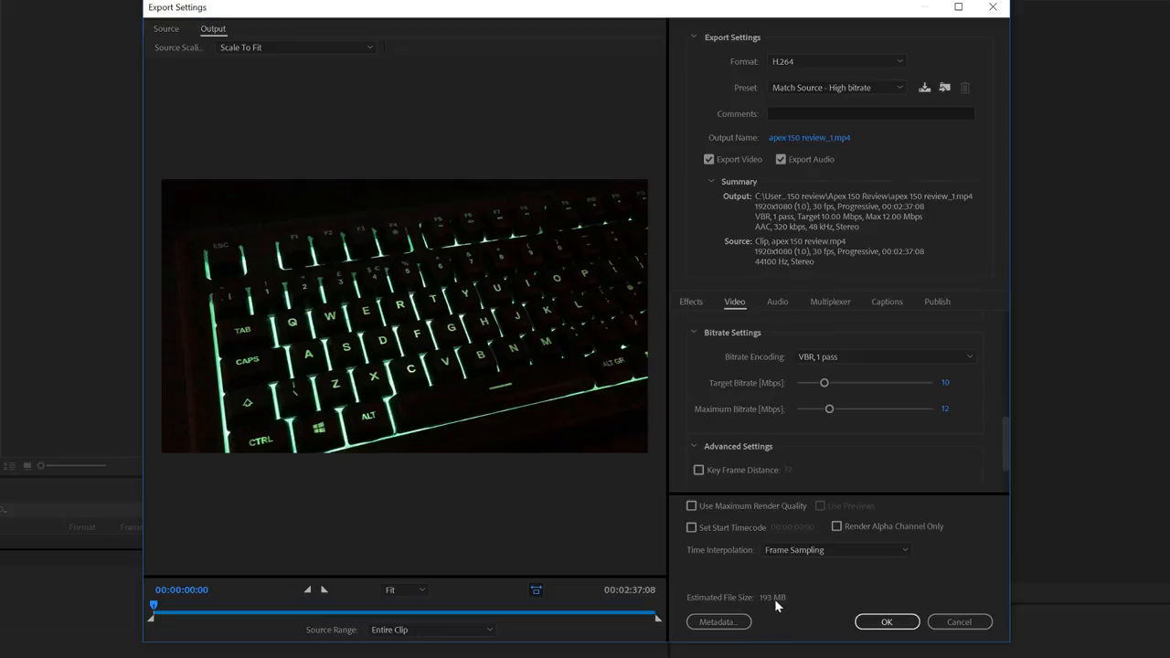
{"action": "mouse_move", "coordinate": [778, 603]}
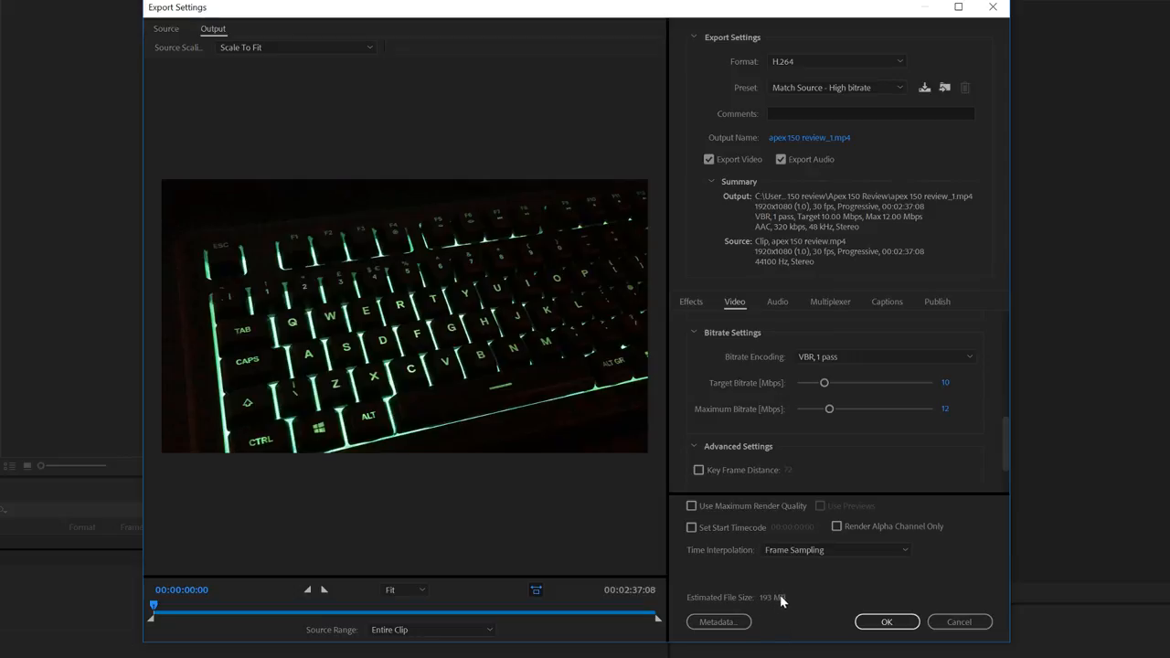
{"action": "mouse_move", "coordinate": [781, 594]}
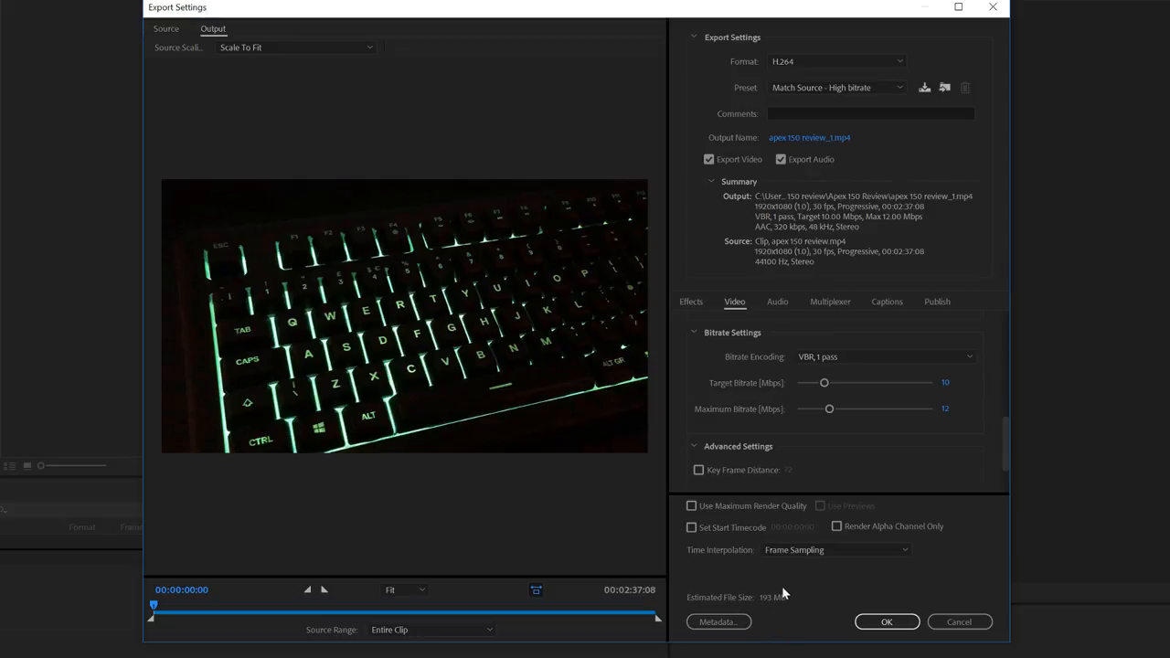
{"action": "mouse_move", "coordinate": [813, 443]}
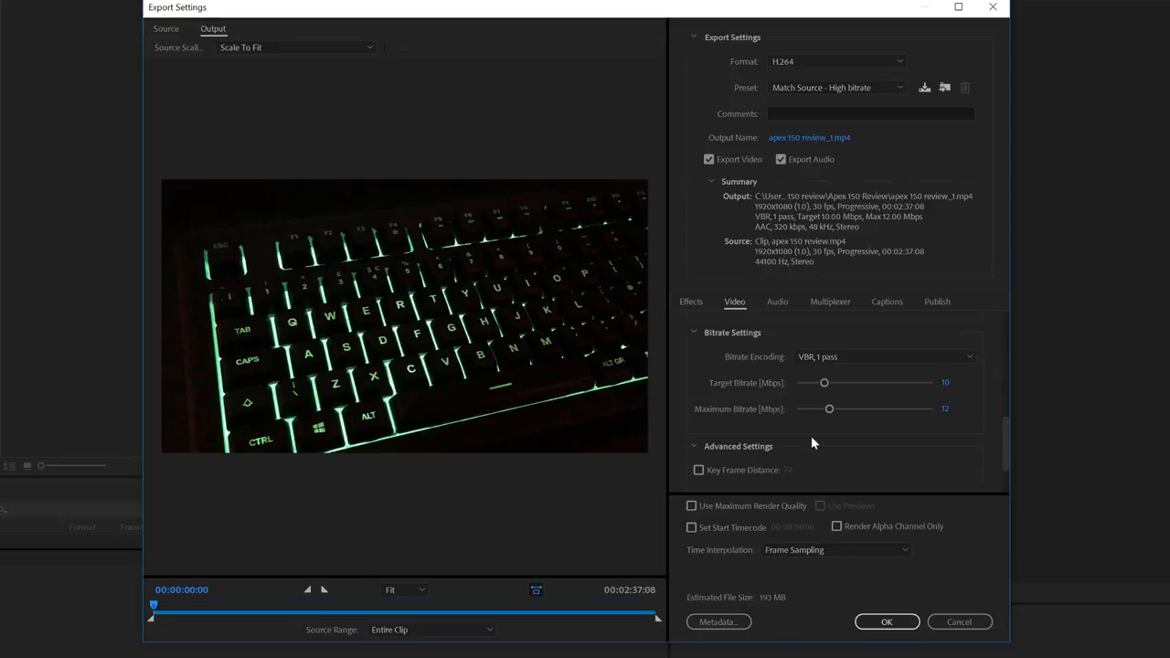
- Lower the Target Bitrate slider to 4.29 Mbps for an ~86 MB estimate and accept the export settings
{"action": "left_click_drag", "start_coordinate": [823, 382], "coordinate": [818, 382]}
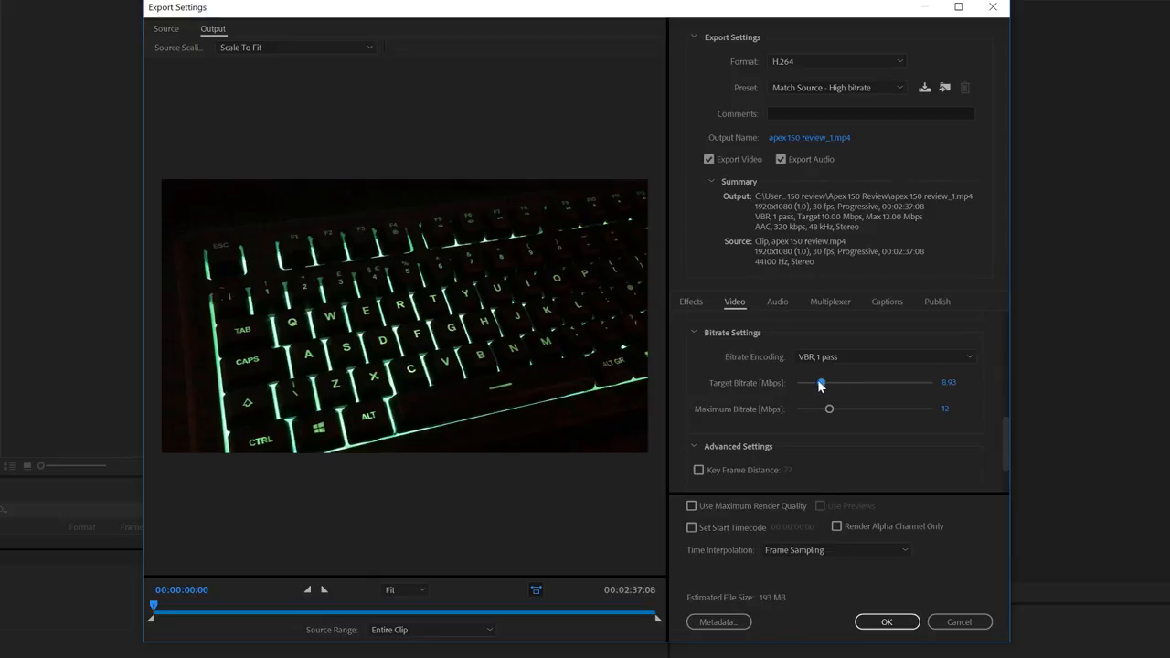
{"action": "left_click_drag", "start_coordinate": [819, 383], "coordinate": [809, 383]}
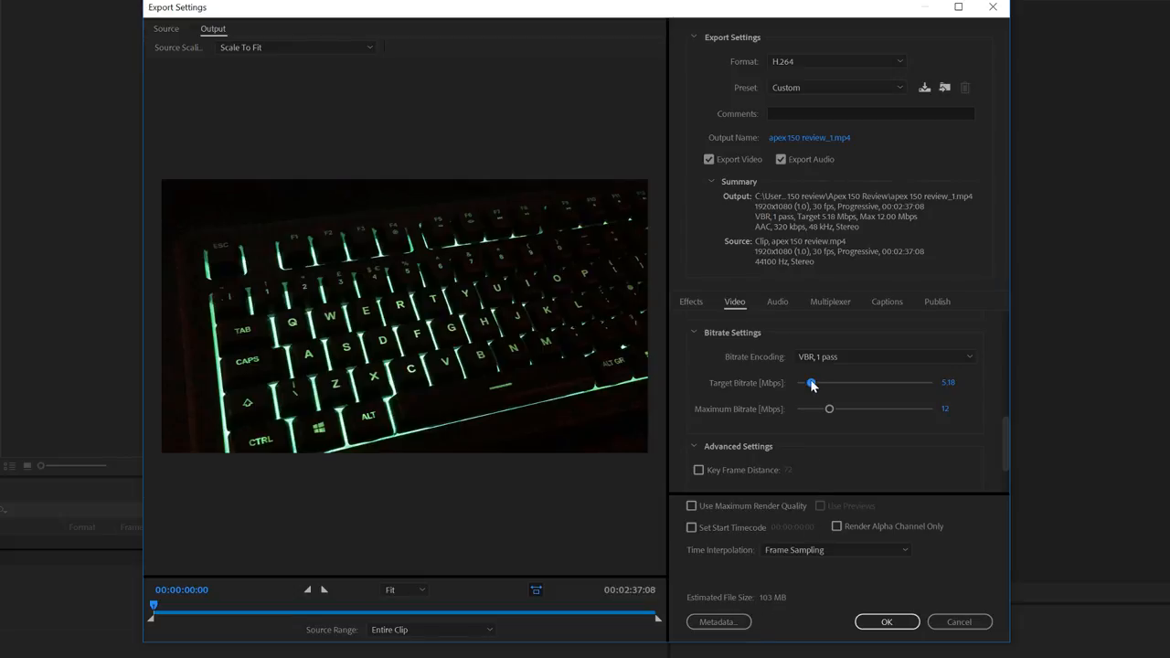
{"action": "left_click_drag", "start_coordinate": [814, 382], "coordinate": [808, 382]}
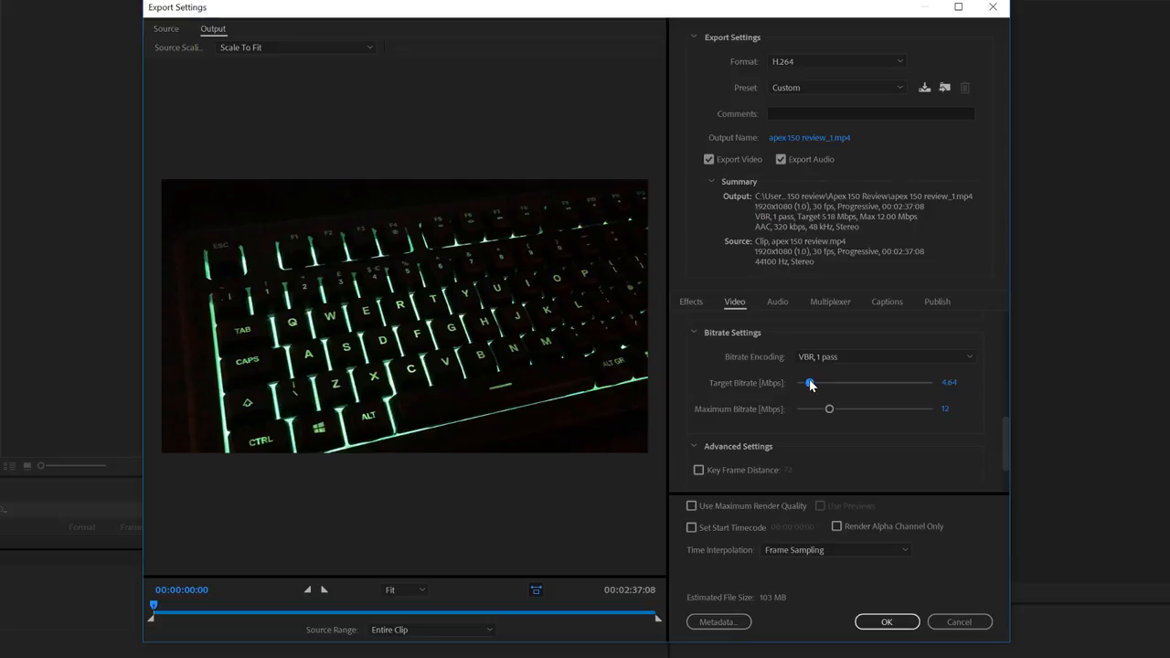
{"action": "left_click_drag", "start_coordinate": [809, 383], "coordinate": [807, 383]}
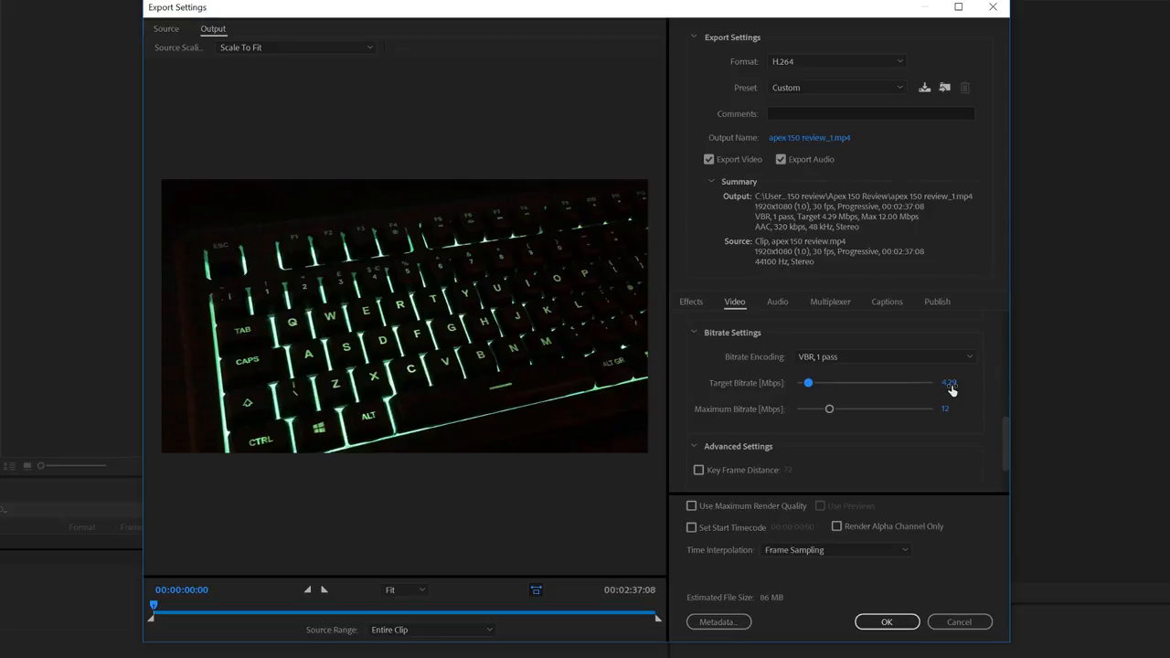
{"action": "mouse_move", "coordinate": [760, 386]}
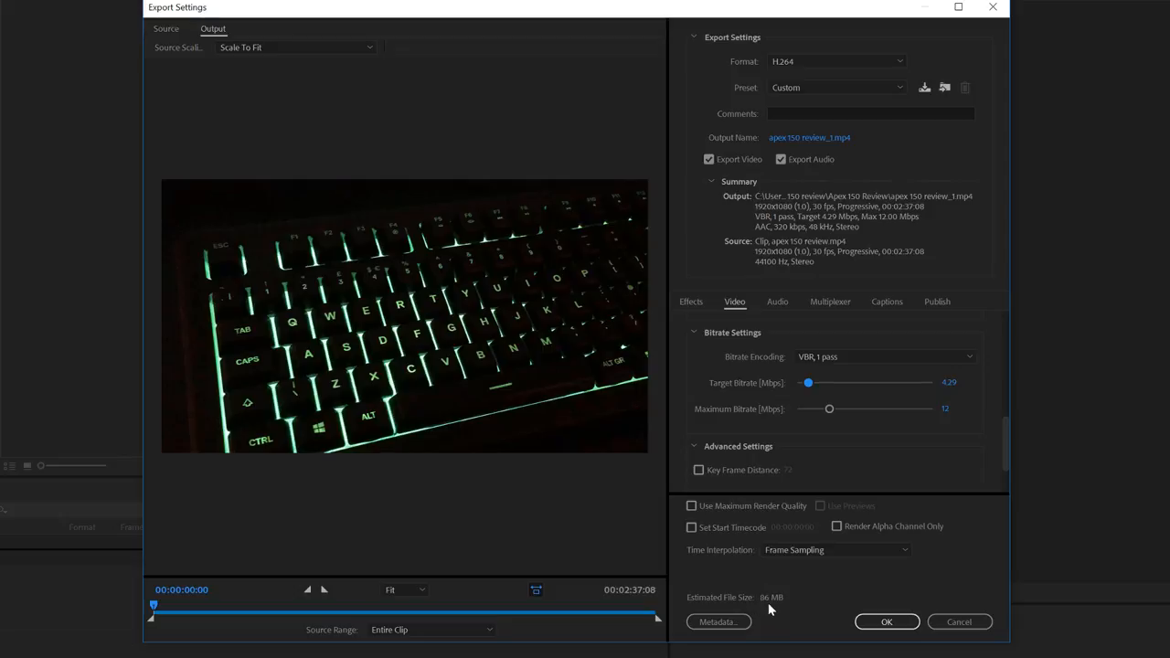
{"action": "left_click", "coordinate": [885, 621]}
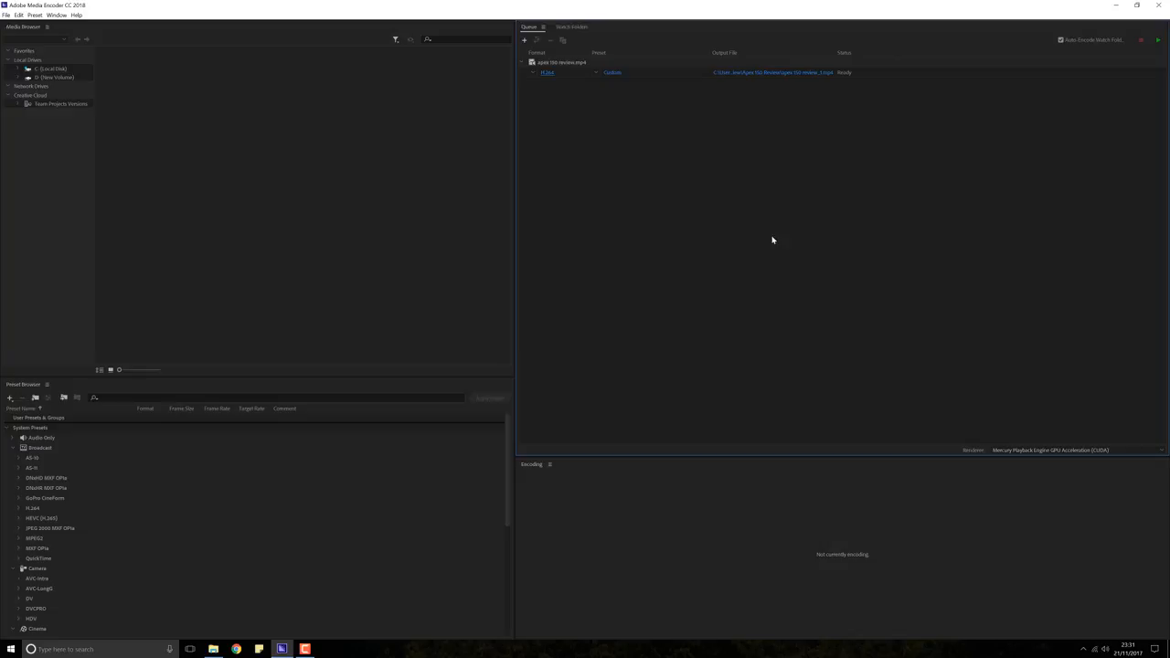
{"action": "mouse_move", "coordinate": [1159, 40]}
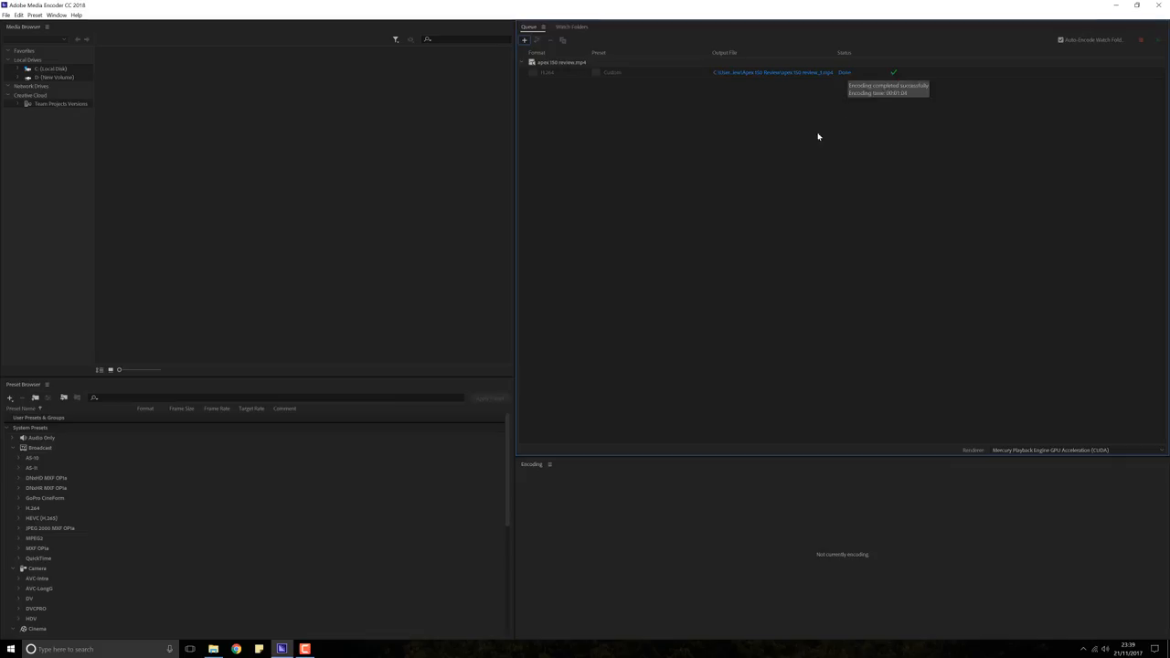
{"action": "mouse_move", "coordinate": [224, 629]}
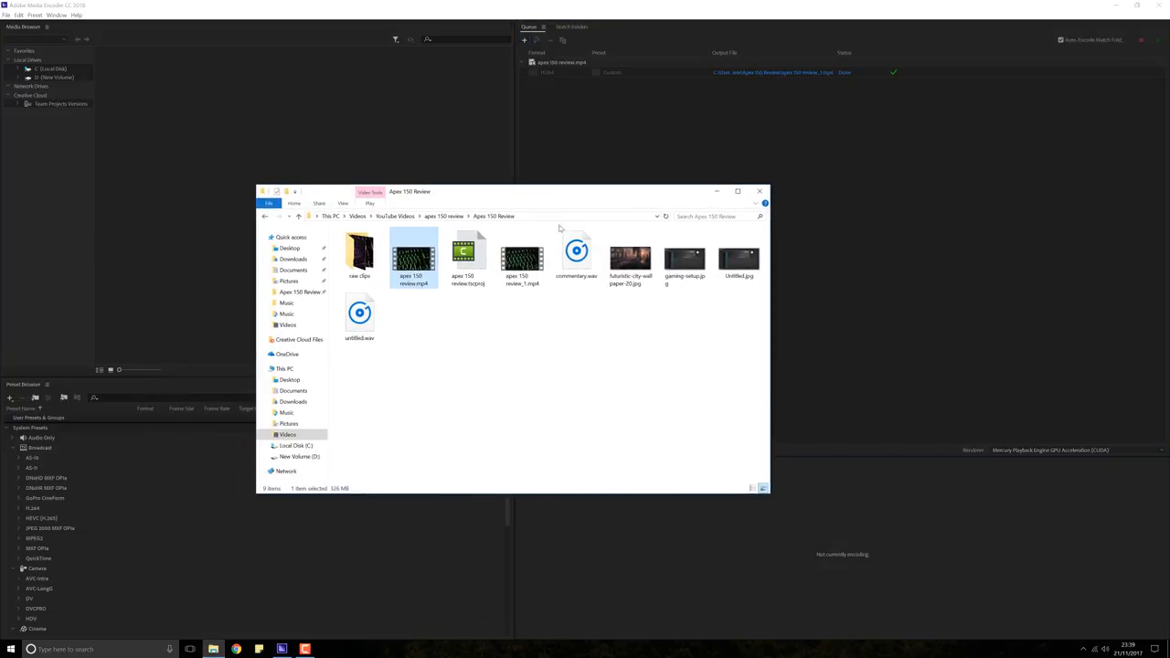
{"action": "mouse_move", "coordinate": [522, 258]}
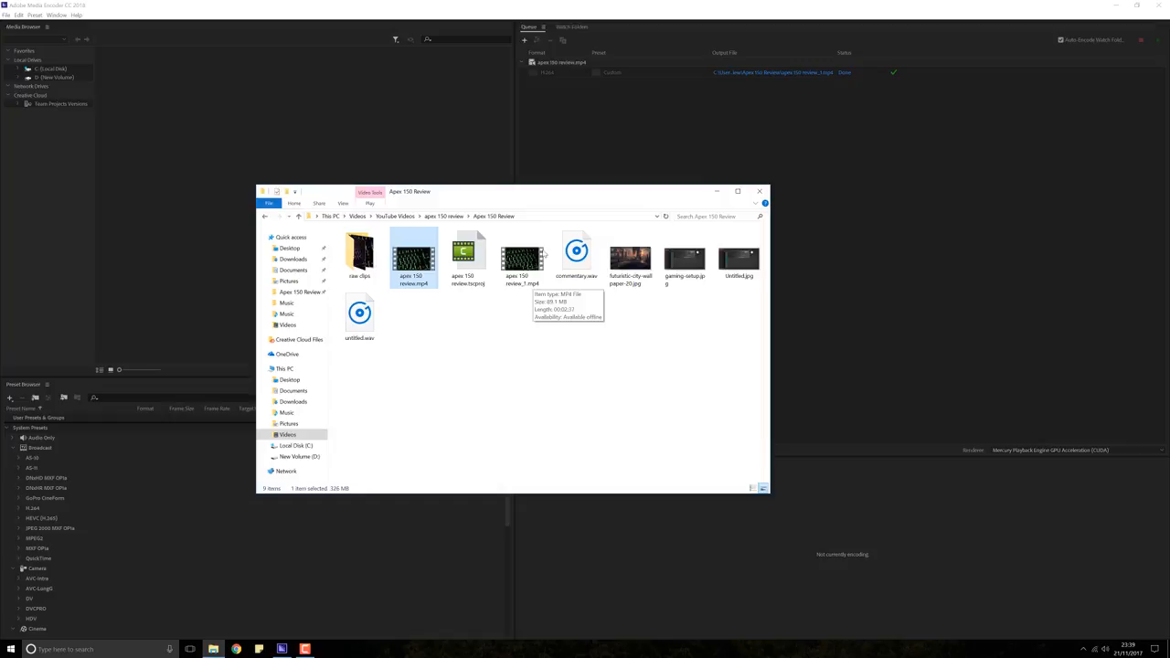
- View properties of the new apex 150 review_1.mp4, showing 89.1 MB
{"action": "left_click", "coordinate": [522, 259]}
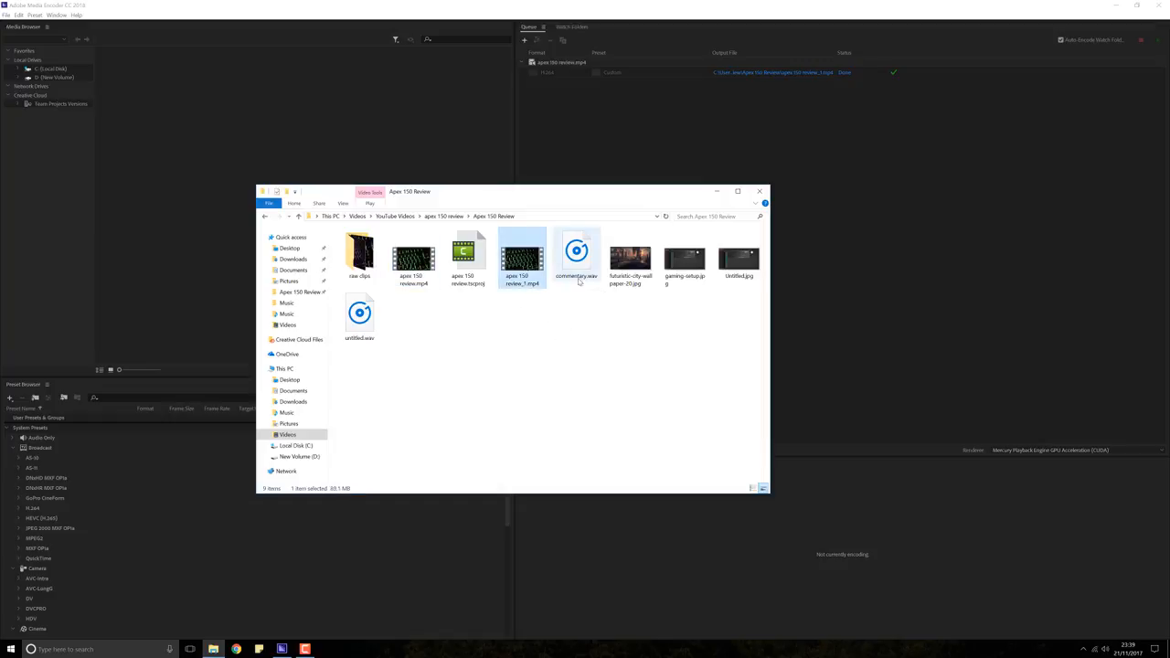
{"action": "right_click", "coordinate": [522, 261]}
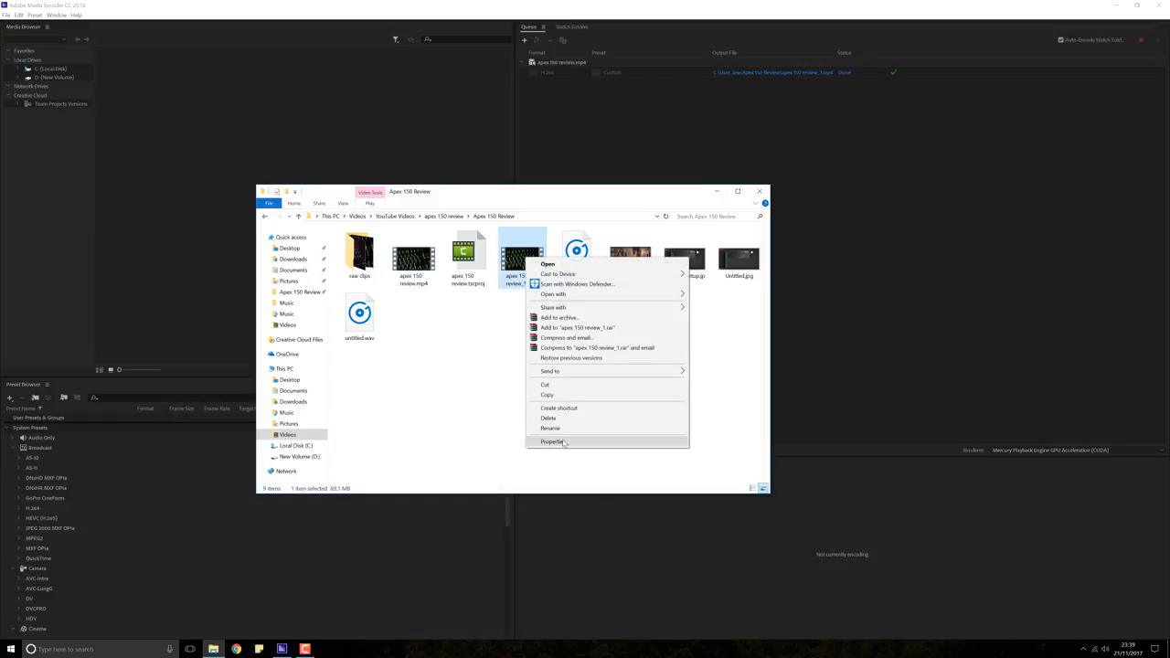
{"action": "left_click", "coordinate": [551, 442]}
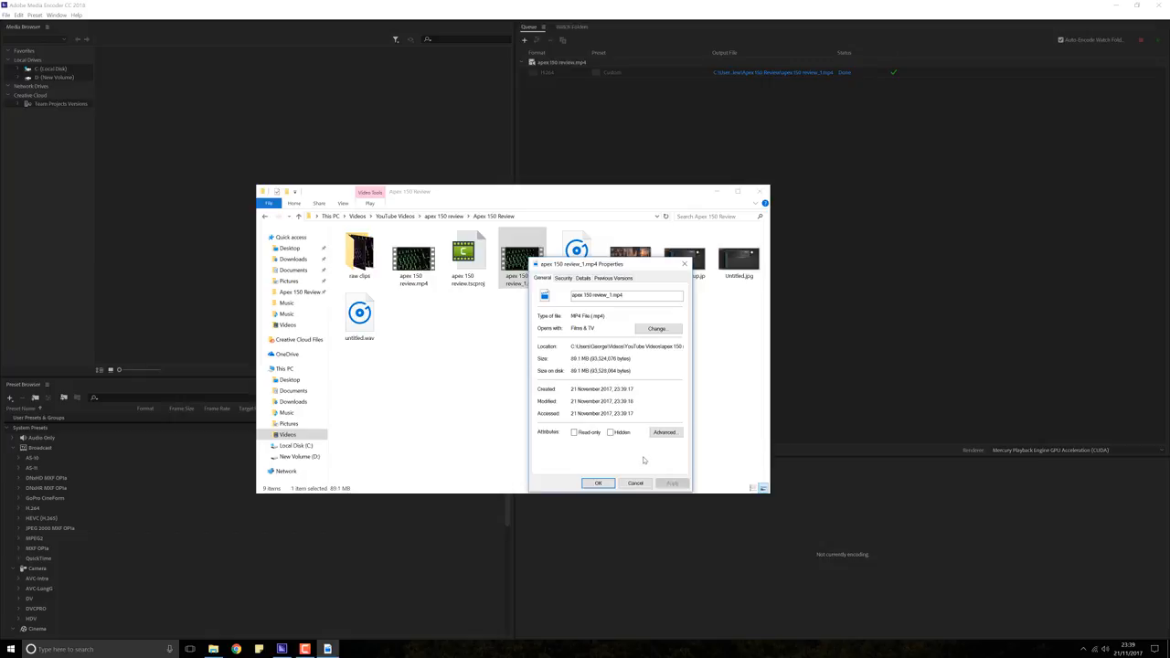
- Compare with the original's 326 MB properties, close them, and play review_1.mp4
{"action": "right_click", "coordinate": [413, 256]}
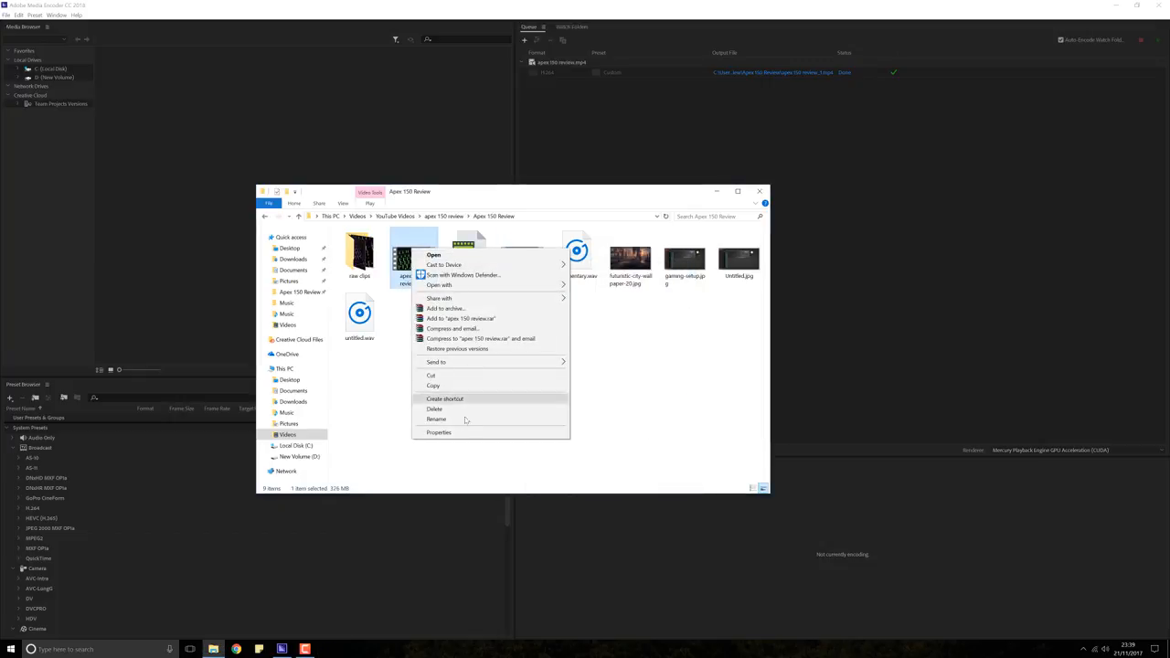
{"action": "left_click", "coordinate": [438, 432]}
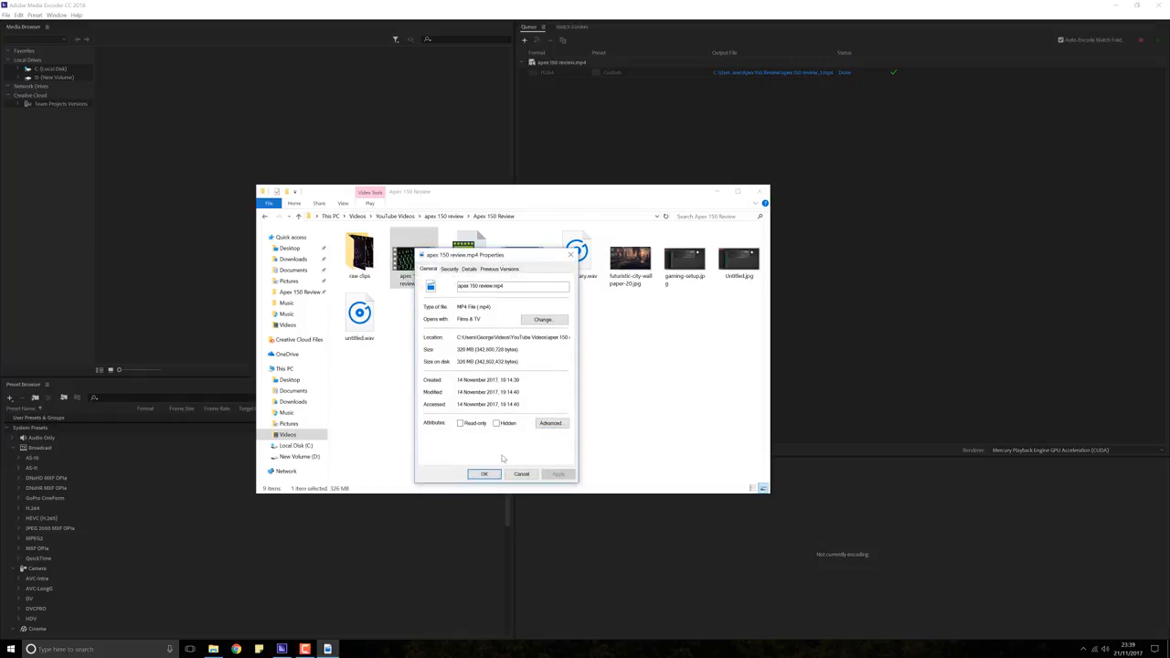
{"action": "left_click", "coordinate": [484, 474]}
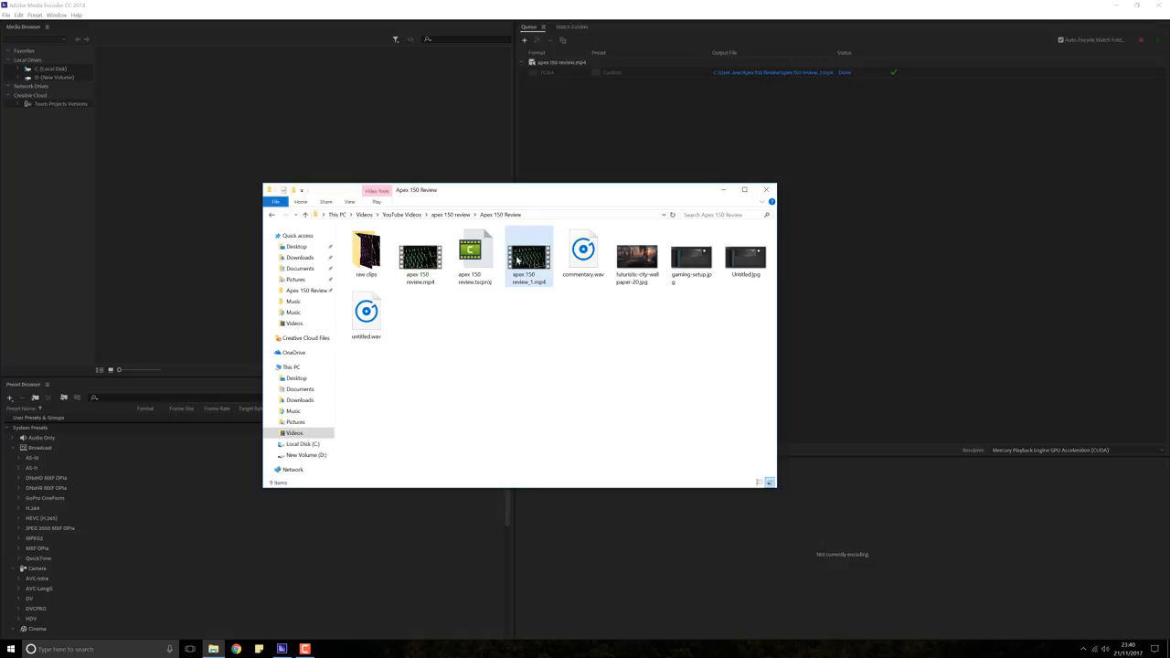
{"action": "double_click", "coordinate": [528, 256]}
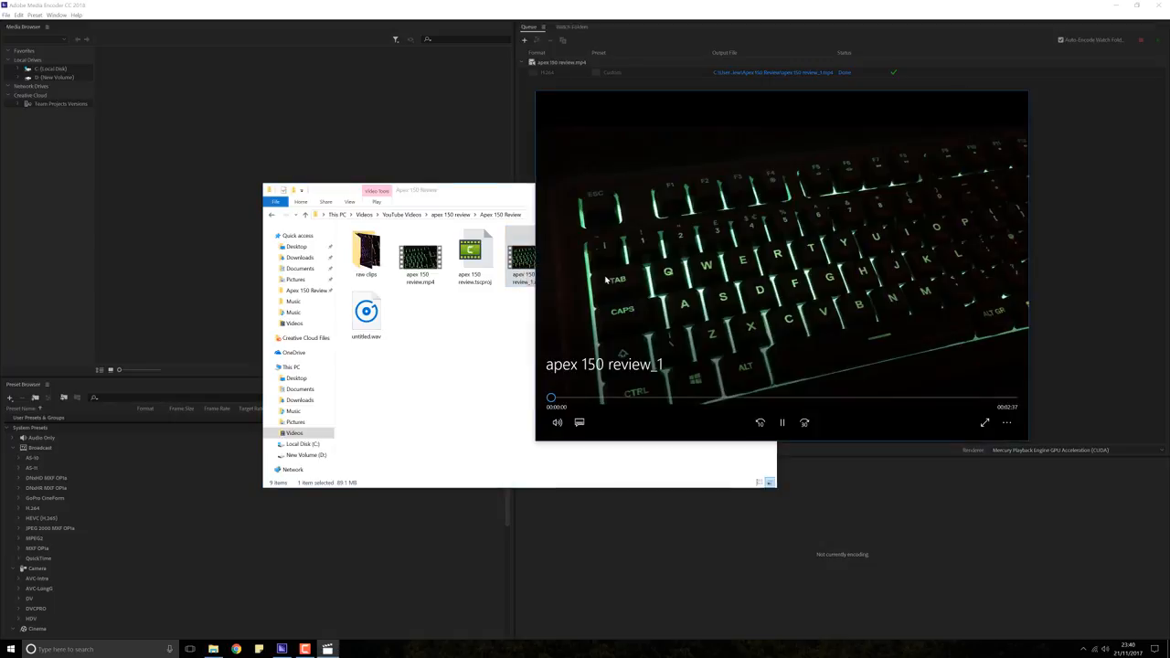